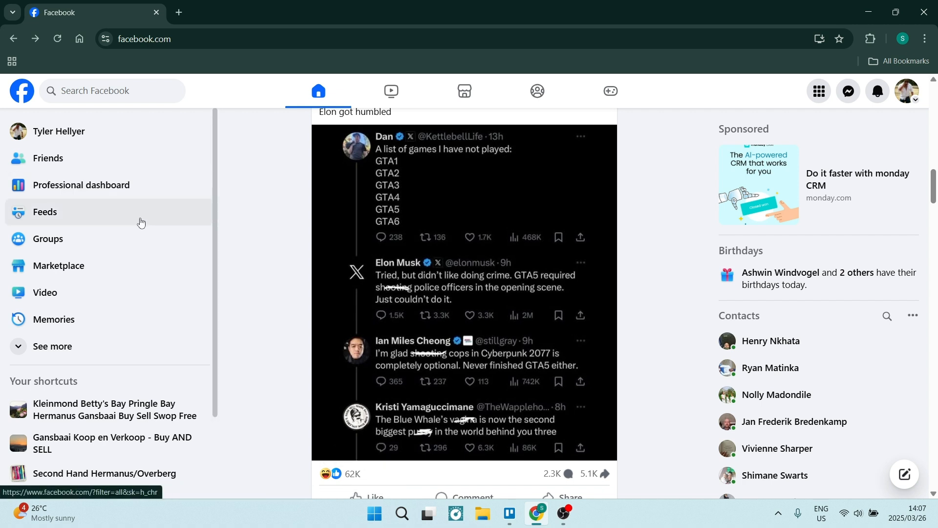
pyautogui.moveTo(53, 346)
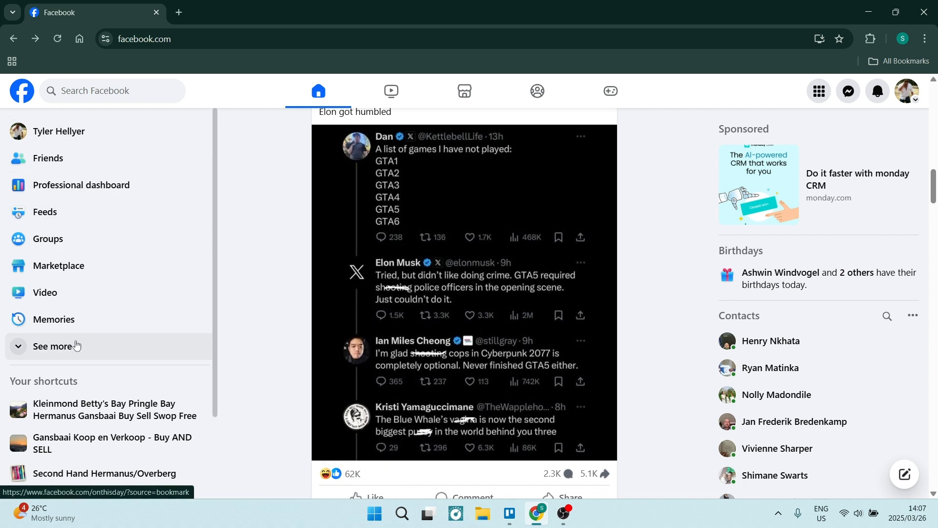
# - Expand the Facebook sidebar shortcuts with See more and choose Ads Manager
pyautogui.click(52, 346)
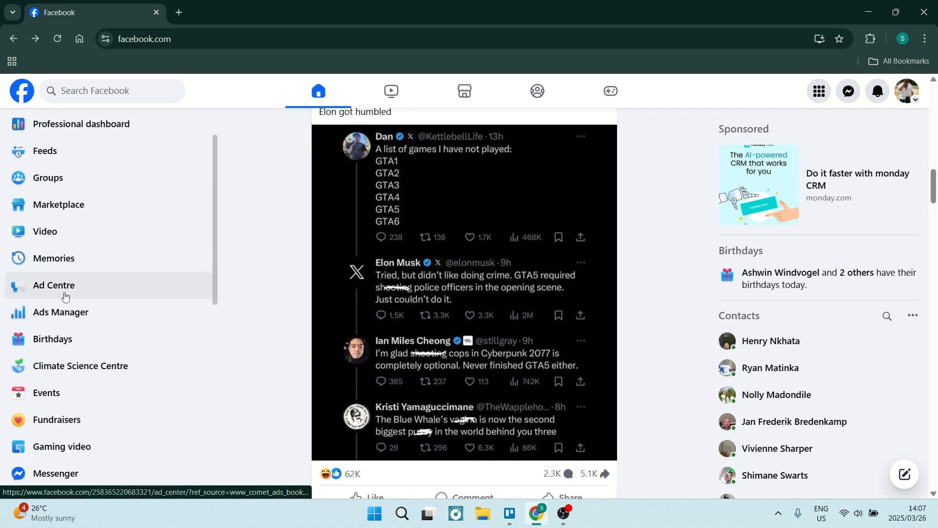
pyautogui.click(60, 312)
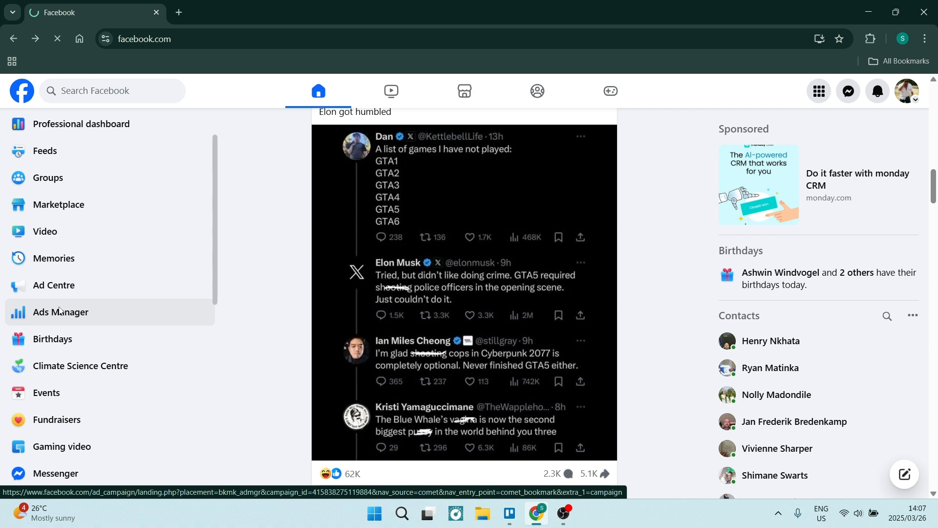
# - Let Ads Manager load the Campaigns overview showing seven campaigns, three drafts
pyautogui.click(61, 311)
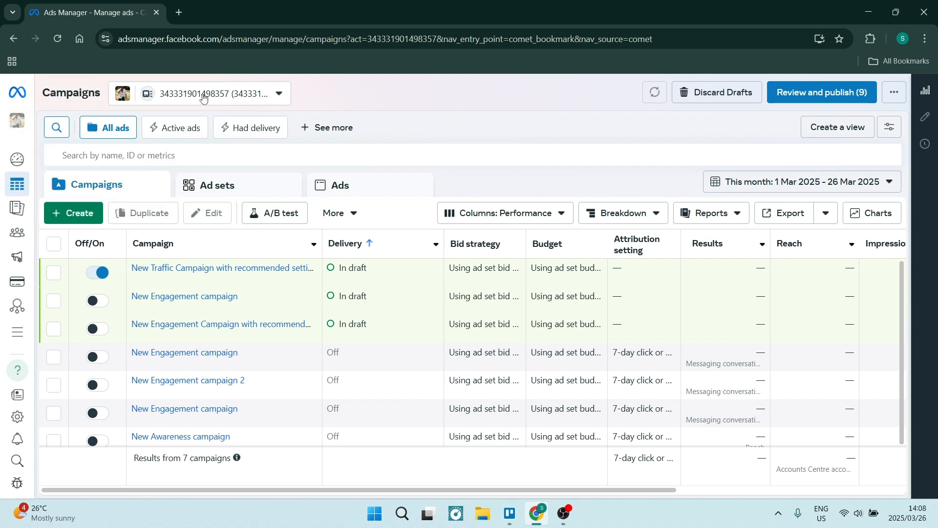
# - Switch from the ad account dropdown to the Tyler John Hellyer business portfolio
pyautogui.click(215, 93)
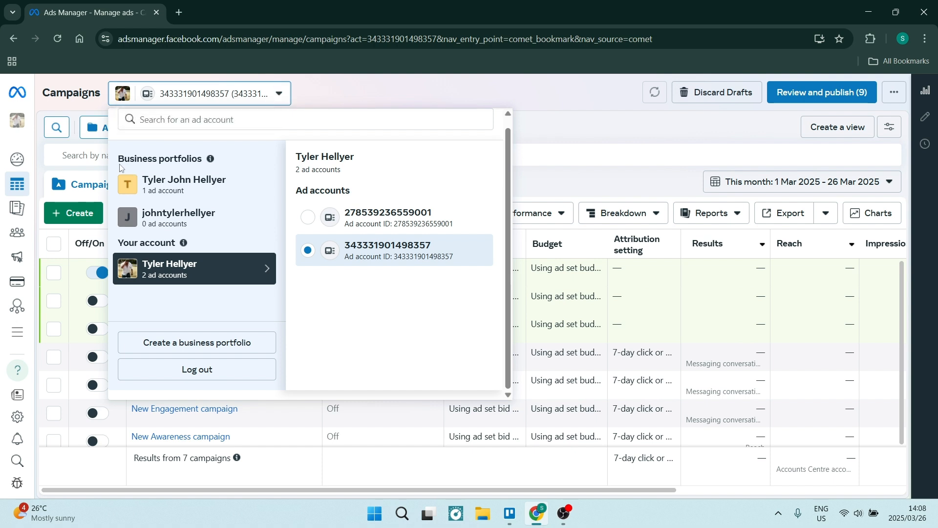
pyautogui.moveTo(195, 217)
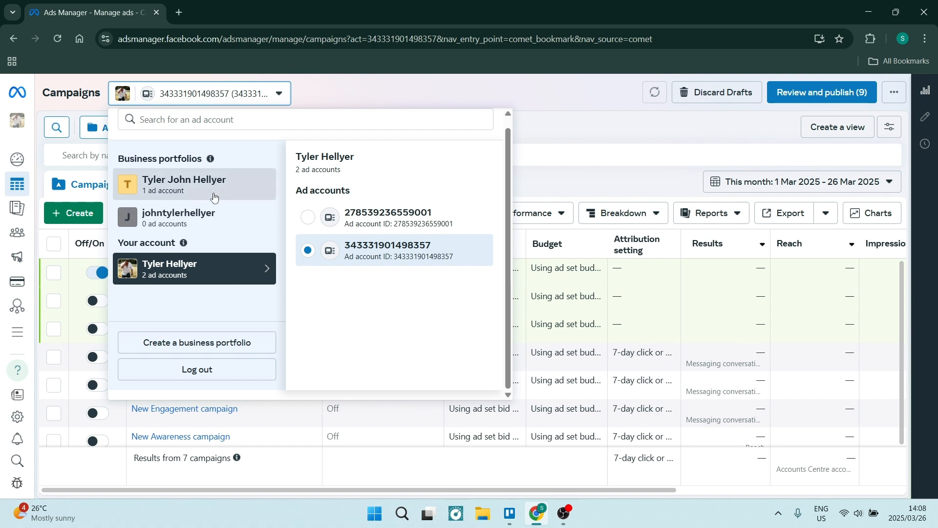
pyautogui.click(185, 183)
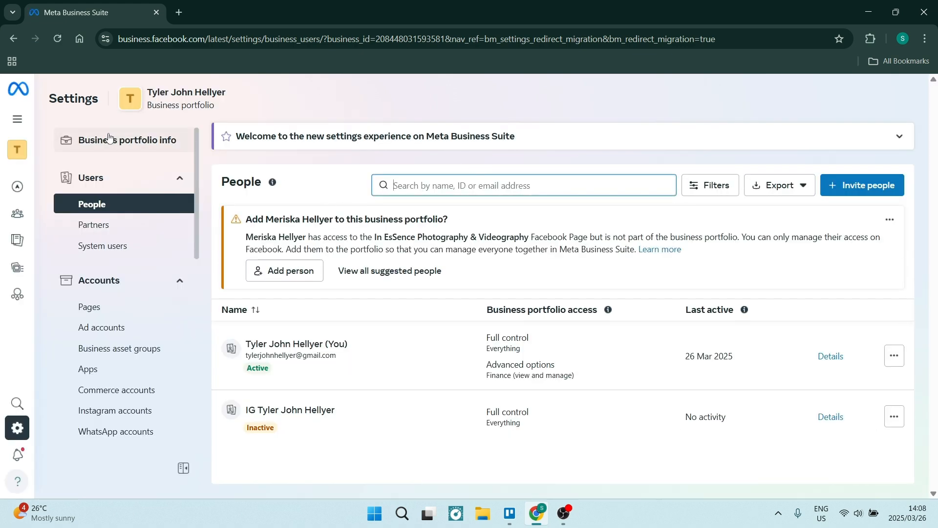
pyautogui.moveTo(122, 145)
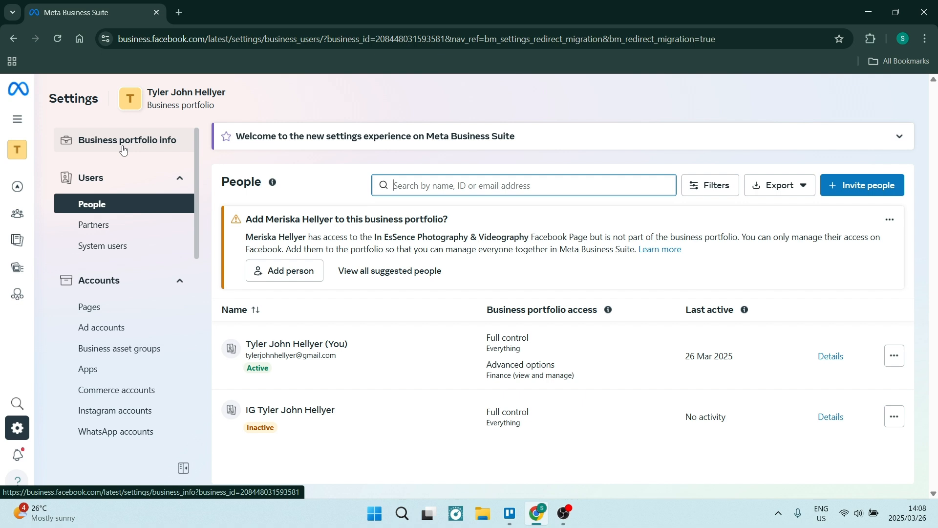
pyautogui.moveTo(110, 146)
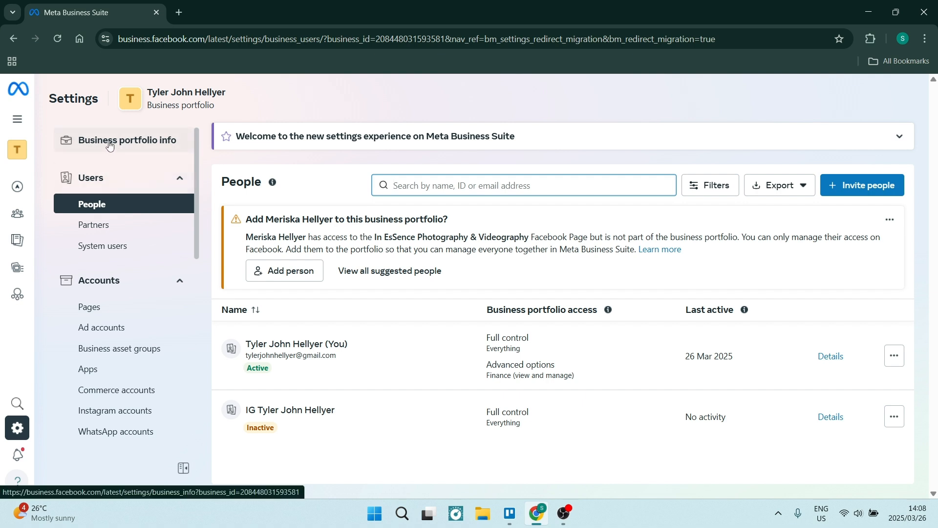
# - Go to Business portfolio info in the Settings sidebar
pyautogui.click(124, 139)
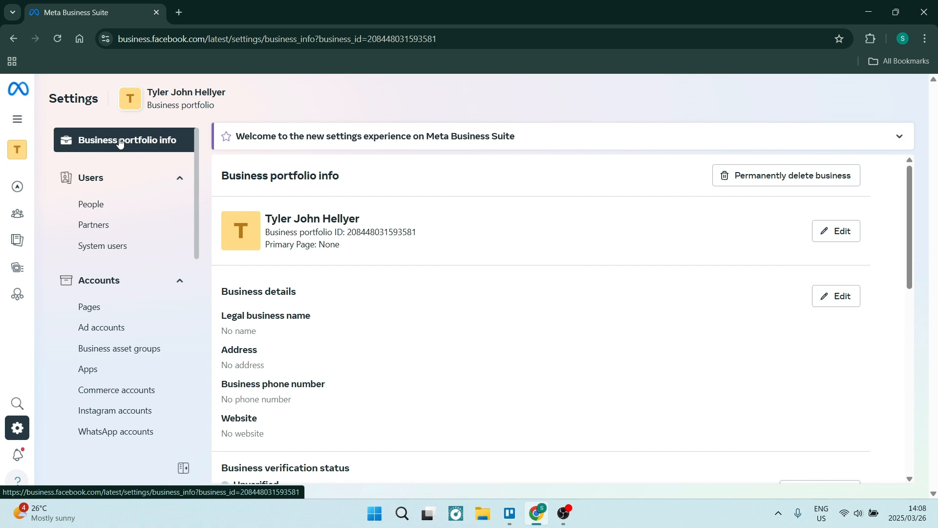
pyautogui.moveTo(796, 180)
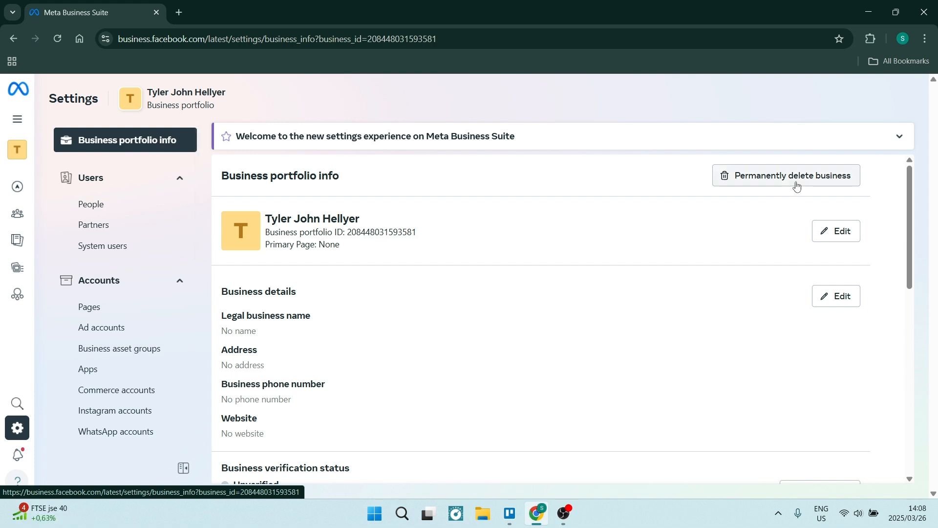
# - Choose Permanently delete business to raise the deletion warning dialog
pyautogui.click(791, 176)
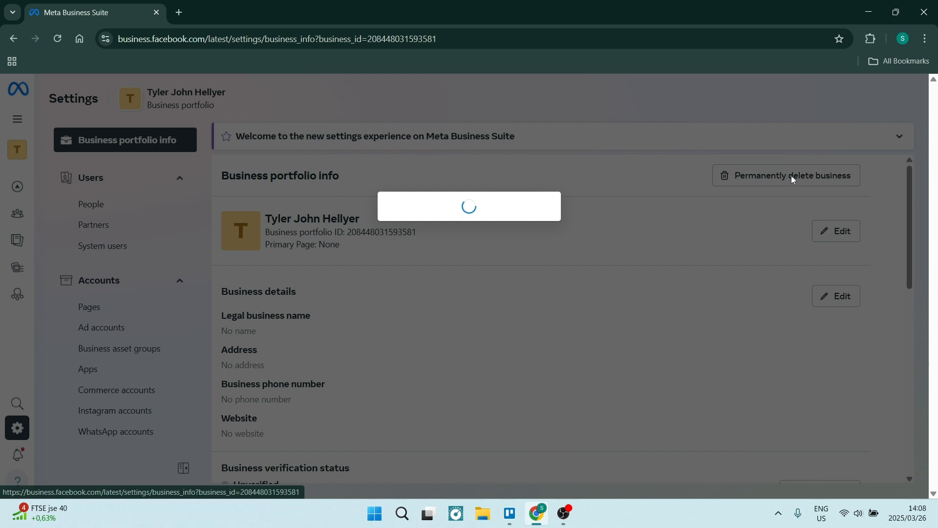
pyautogui.click(790, 176)
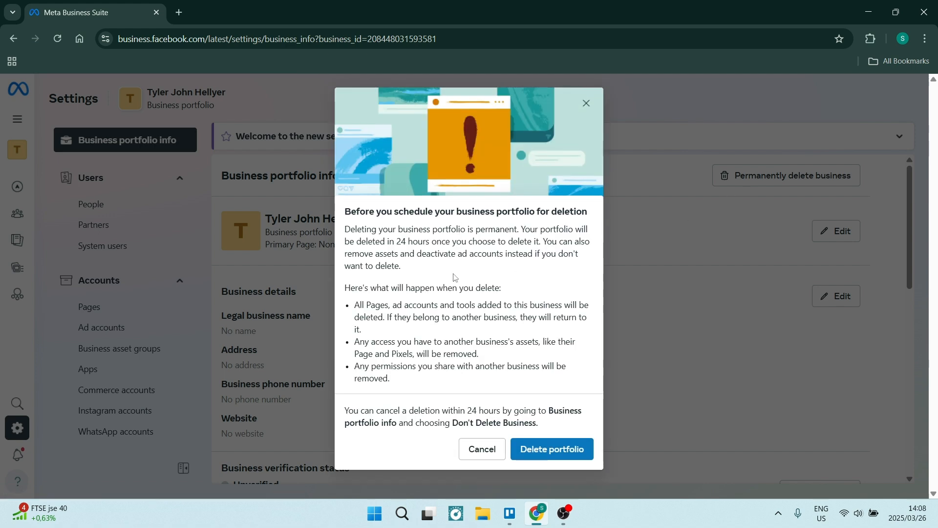